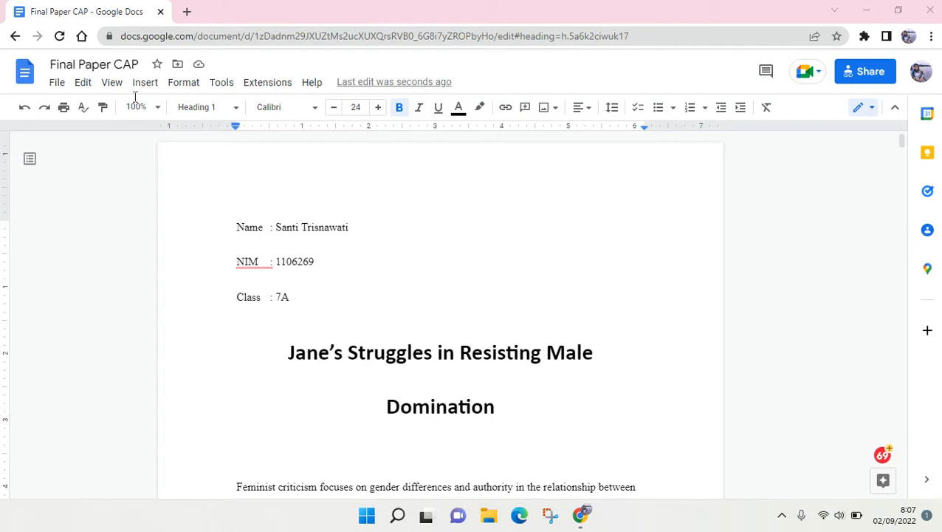
mouse_move(627, 183)
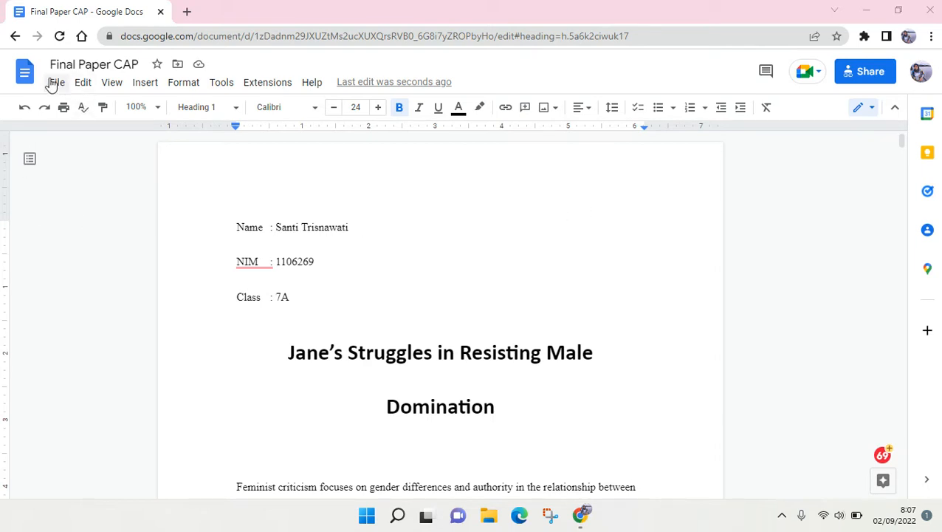
mouse_move(56, 82)
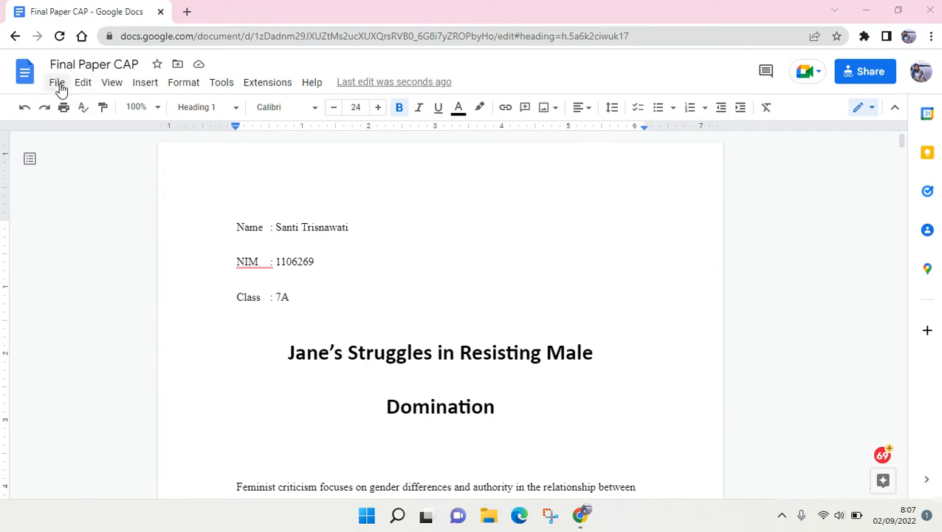
Step: Bring up the File menu of the Final Paper CAP document
click(56, 82)
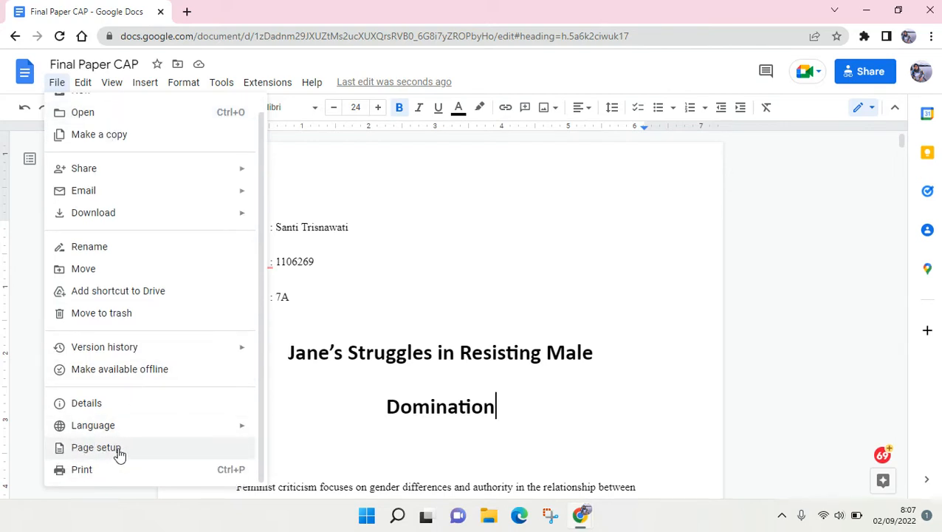
Step: Reach the Page setup dialog showing Portrait, Letter size with 1.18-inch margins
click(94, 446)
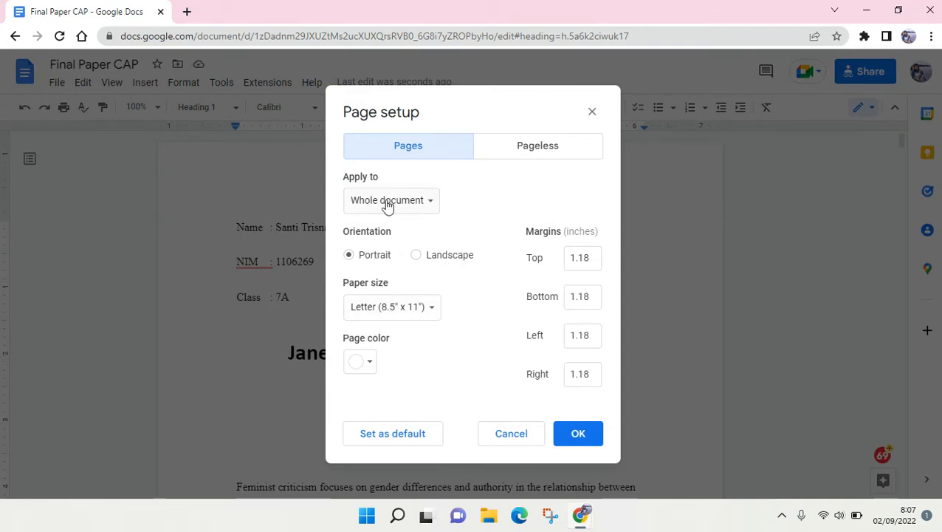
mouse_move(459, 133)
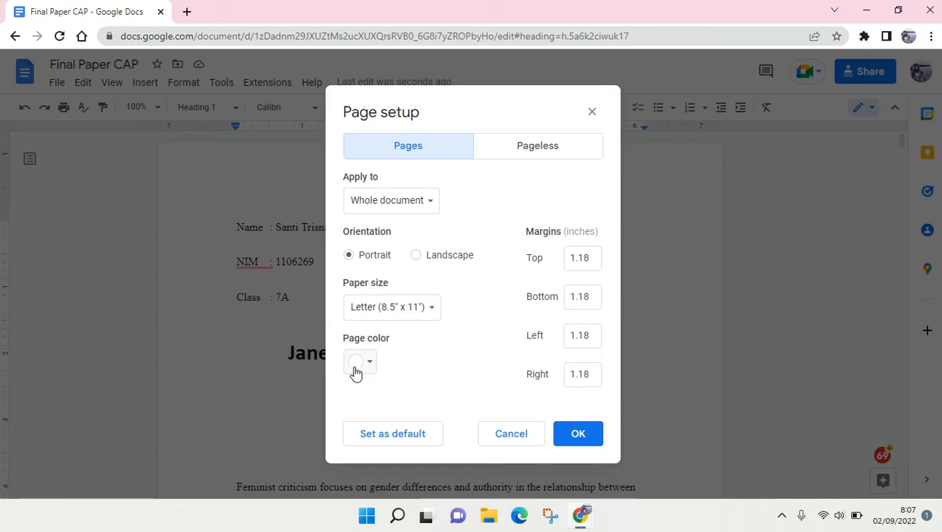
Step: Set the page colour to a light red and apply it to every page of the essay
click(360, 362)
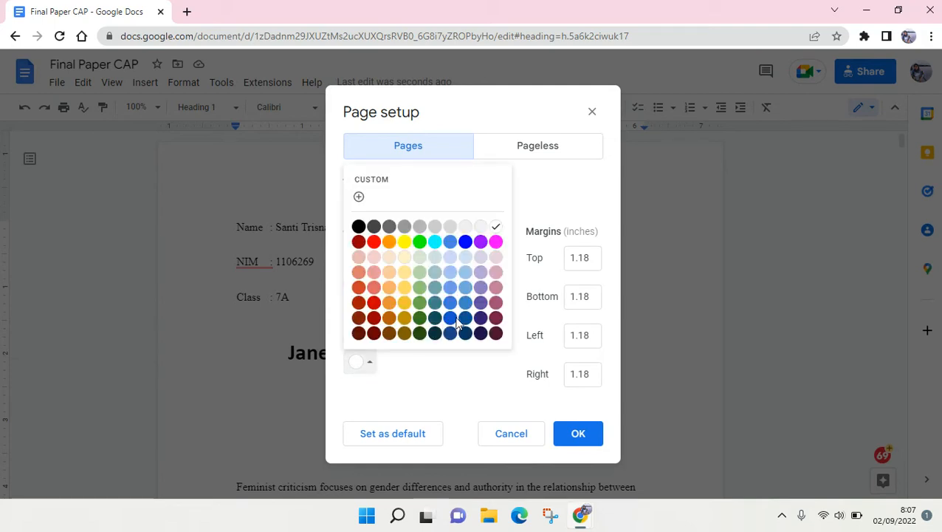
mouse_move(451, 319)
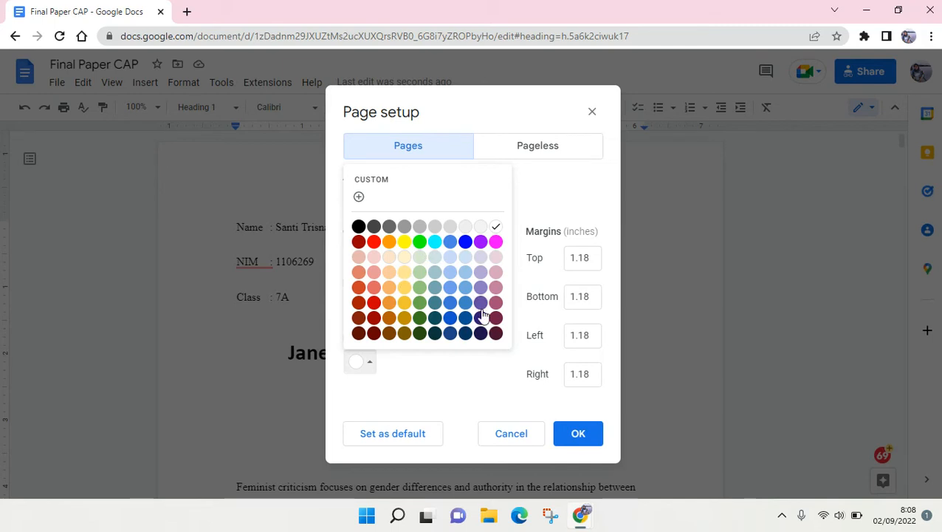
mouse_move(480, 316)
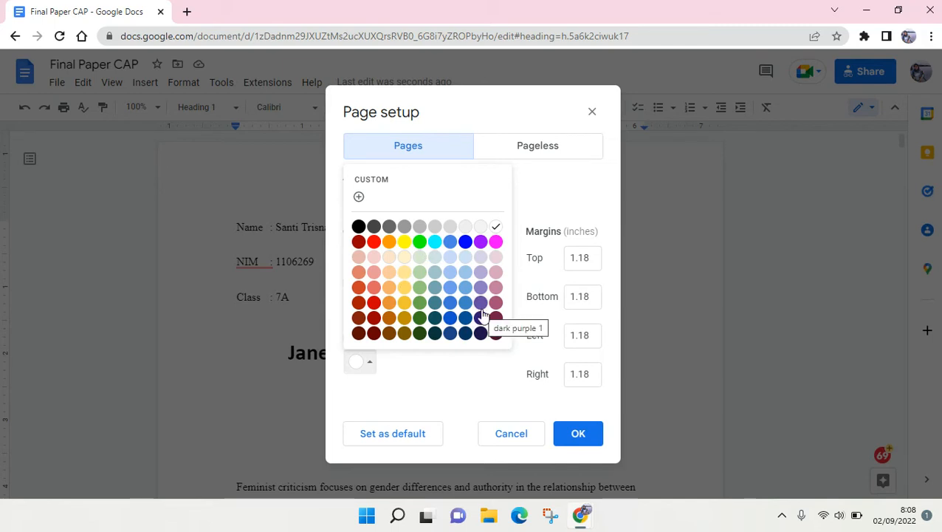
mouse_move(463, 303)
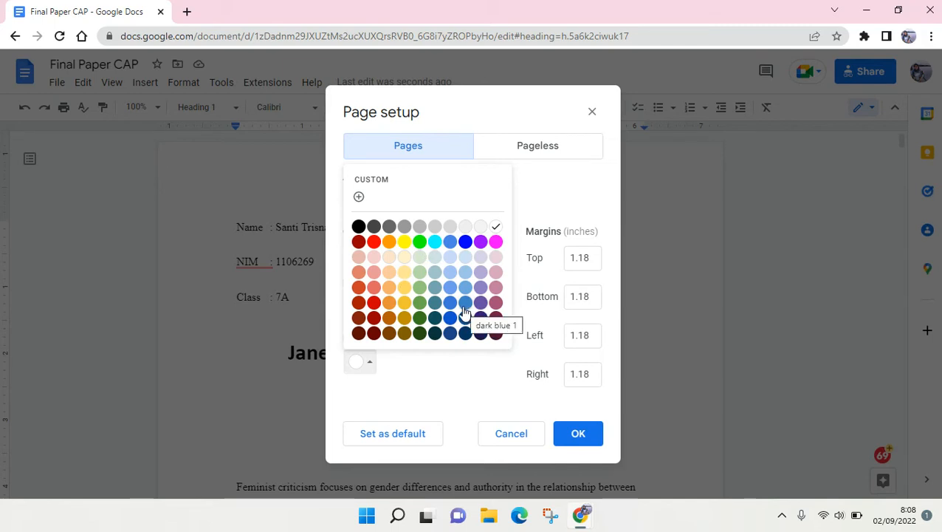
mouse_move(376, 273)
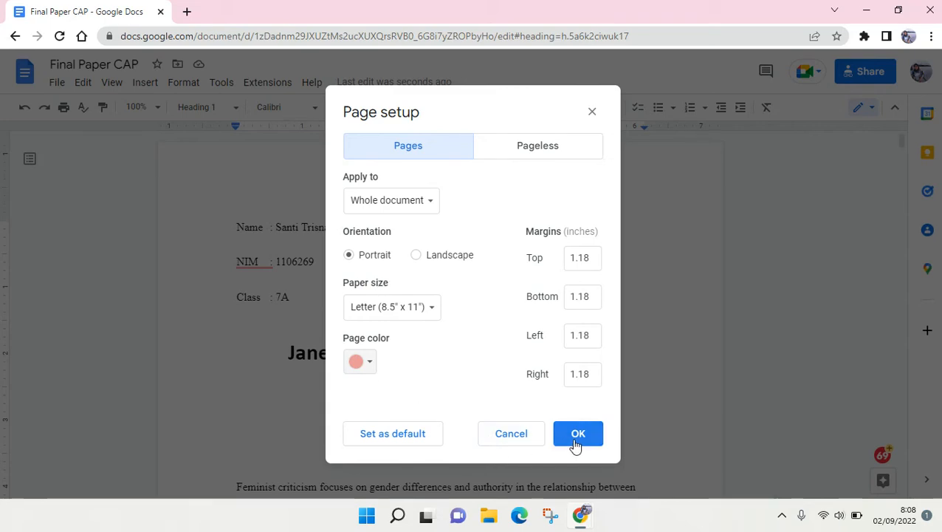
click(579, 434)
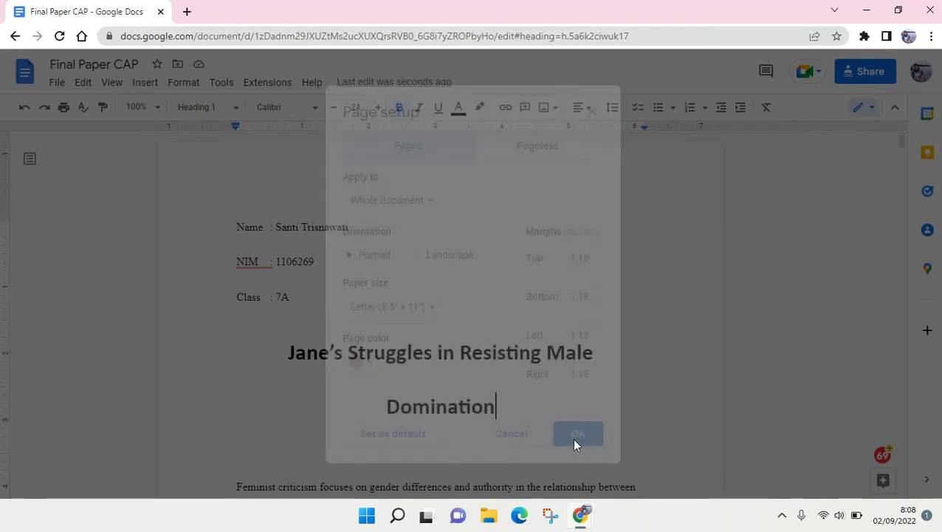
click(579, 434)
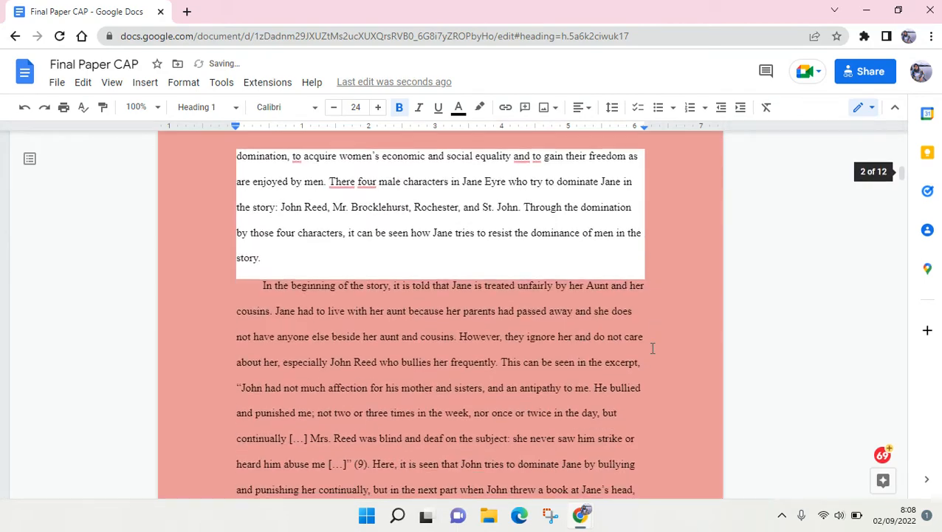
scroll(down, 3)
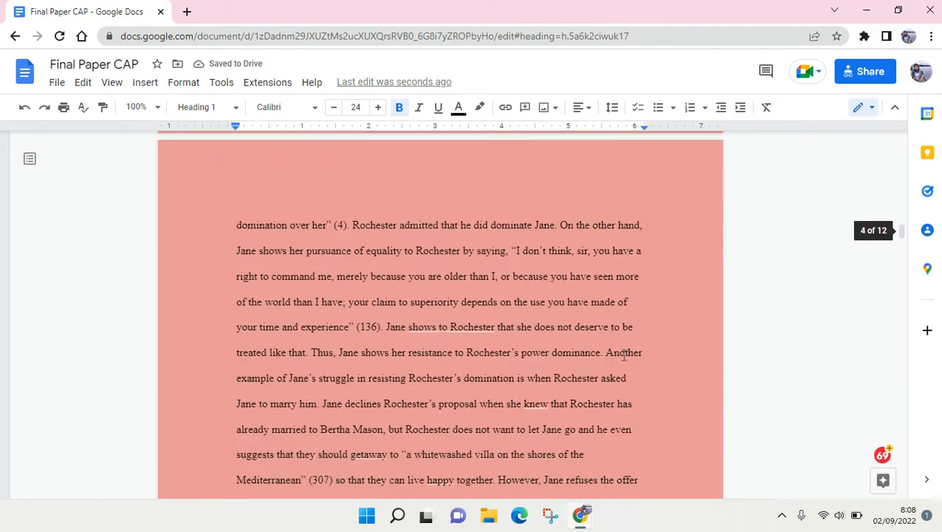
scroll(up, 3)
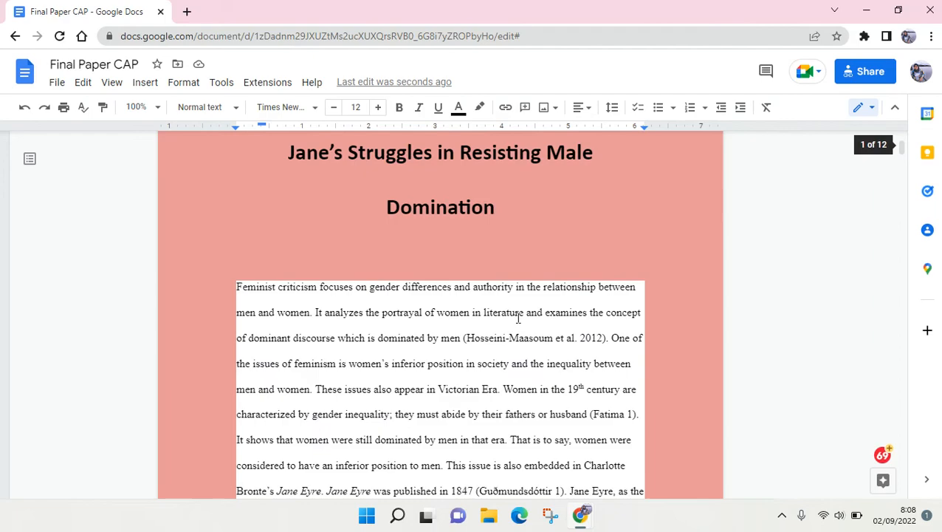
scroll(down, 3)
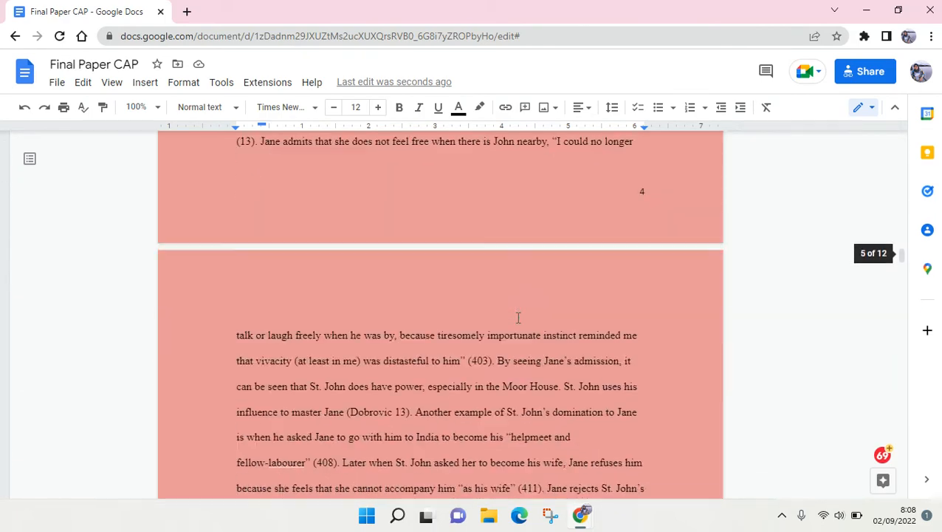
scroll(down, 3)
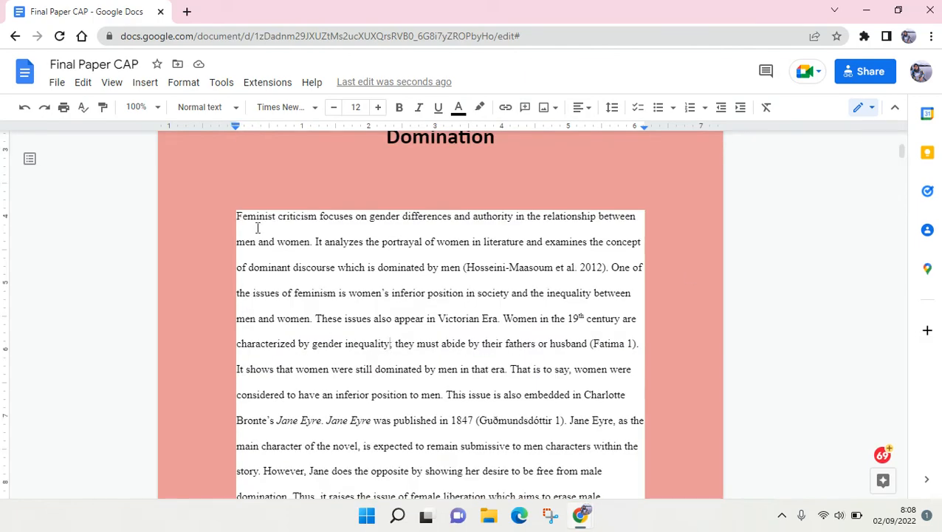
scroll(down, 3)
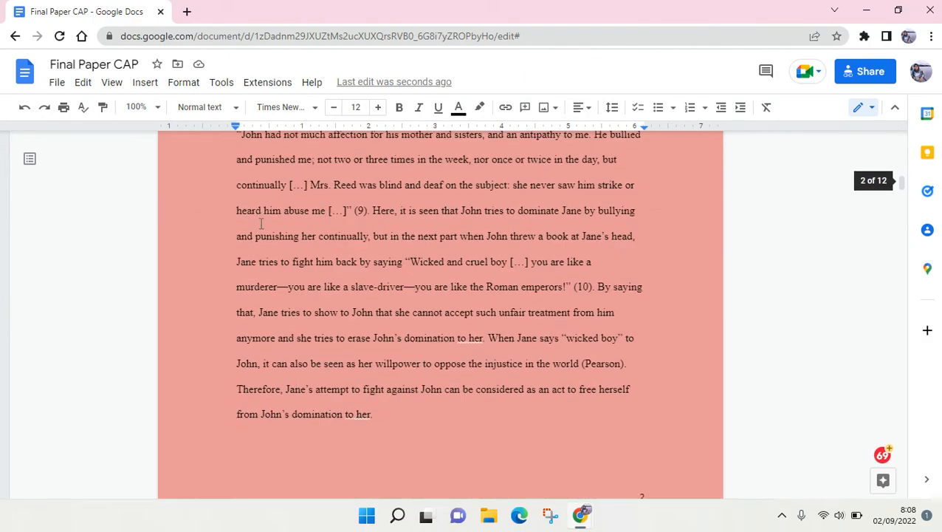
scroll(down, 3)
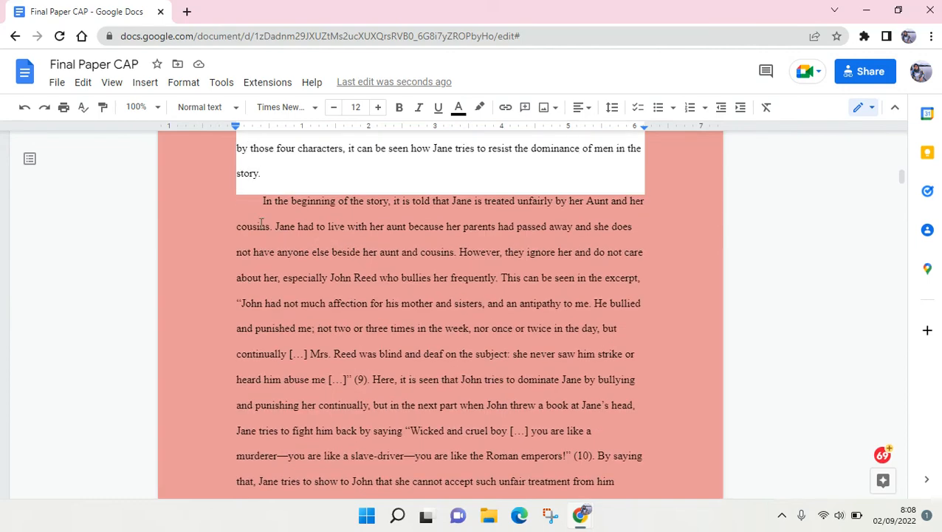
scroll(down, 3)
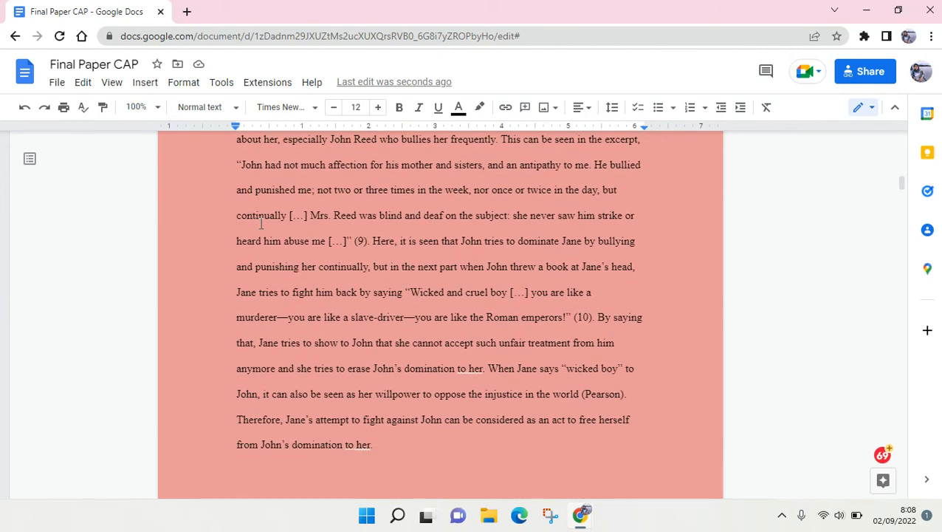
scroll(down, 3)
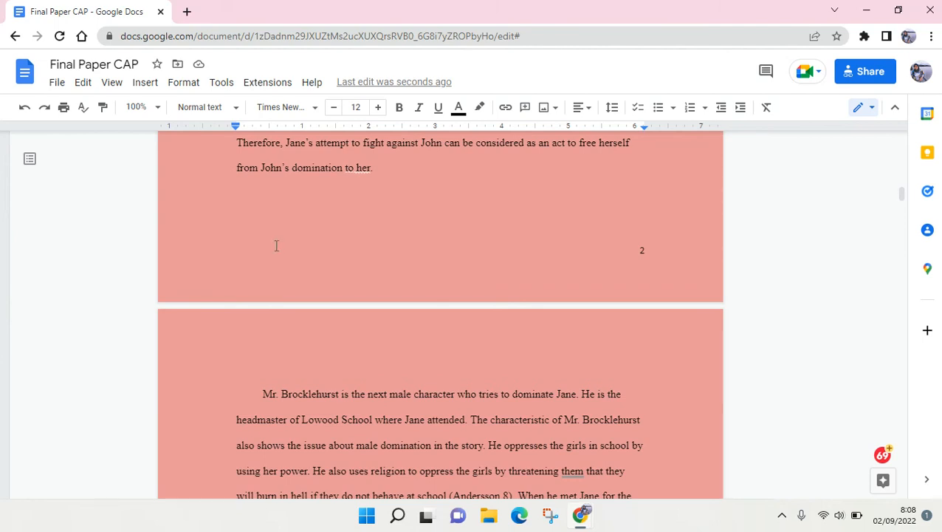
mouse_move(413, 338)
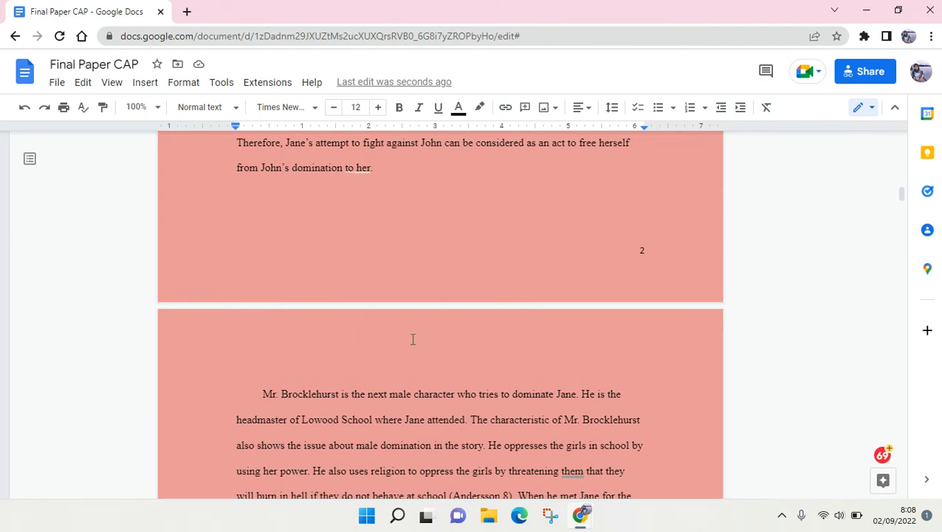